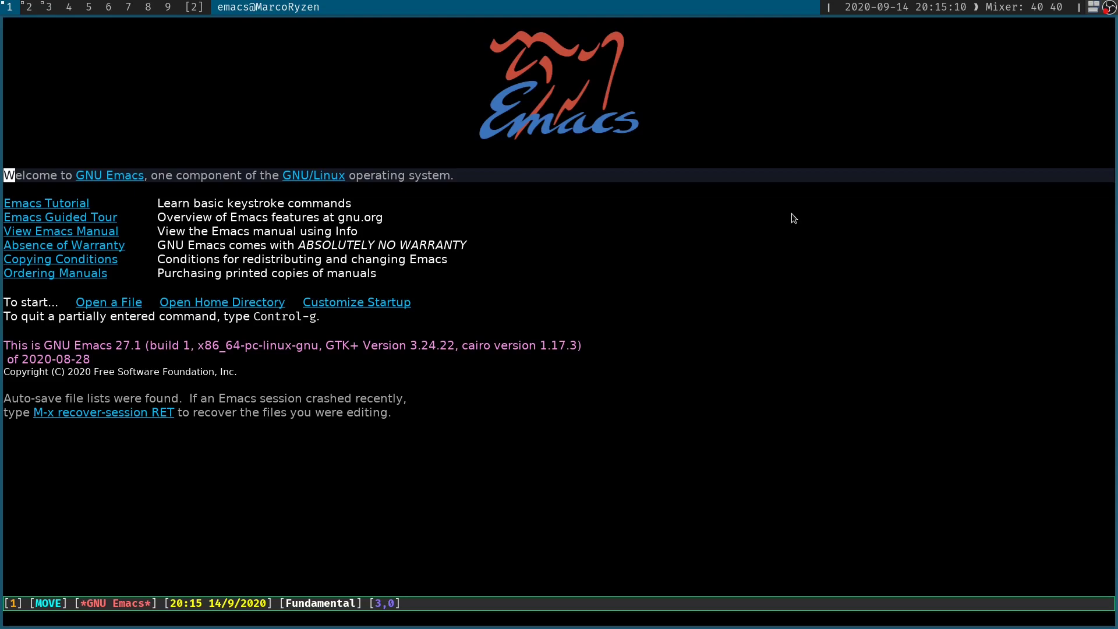
- Invoke describe-key (C-h k) so Emacs waits for the key to describe
key("ctrl+h")
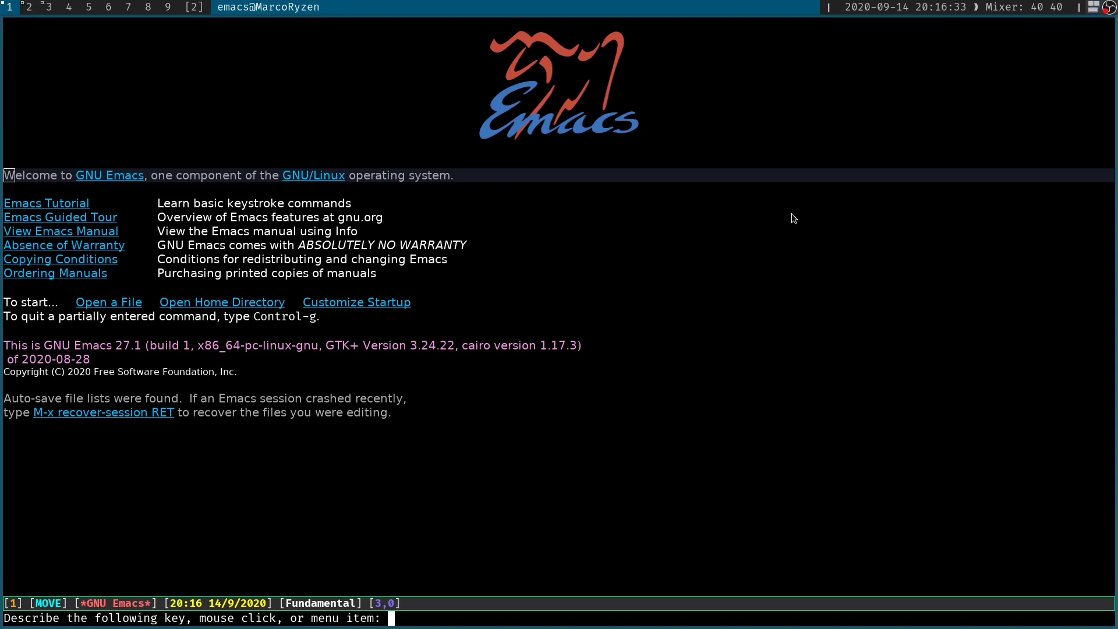
- Answer the prompt with C-n to show the next-line documentation
key("ctrl+n")
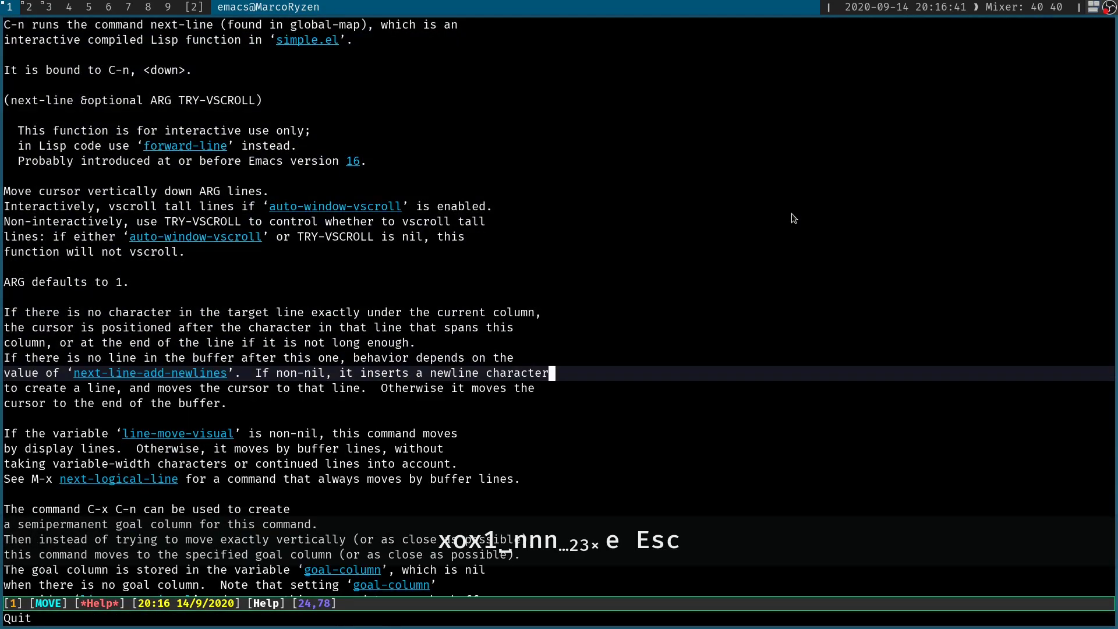
key("Up")
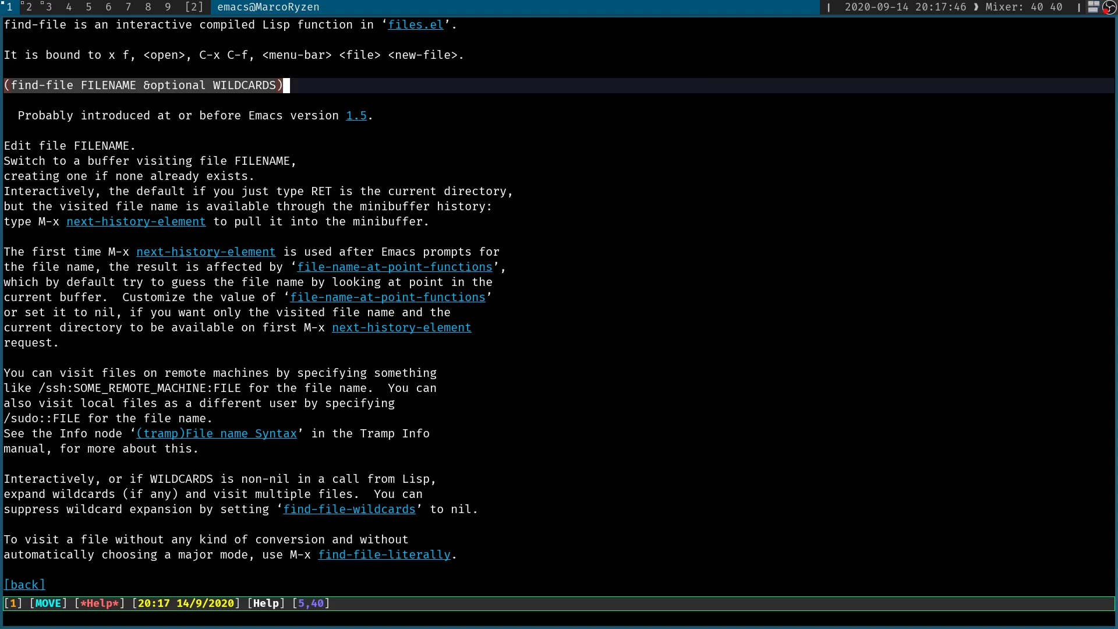
- Escape out of the help view back toward the scratch buffer
key("Escape")
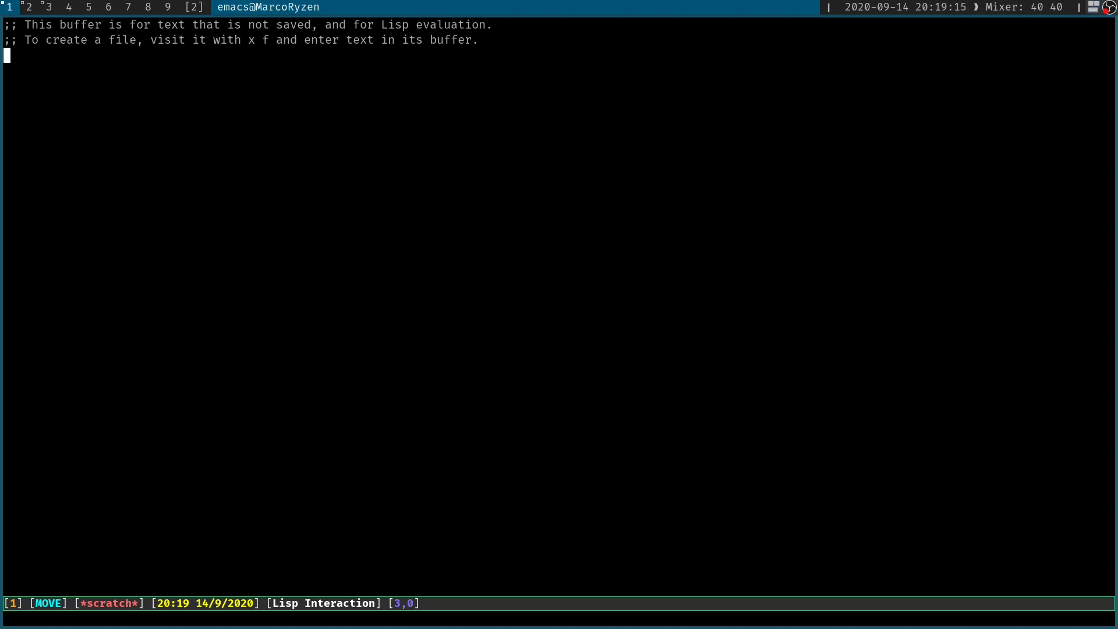
- Start a new Lisp form with an opening parenthesis on a fresh line below the comments
key("Return")
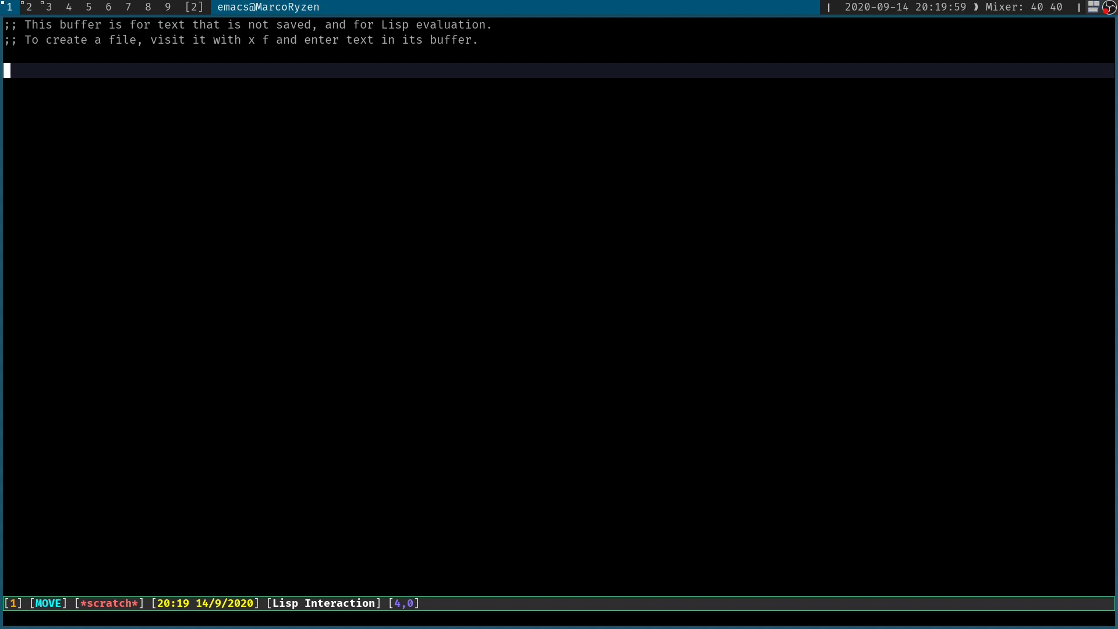
type("(")
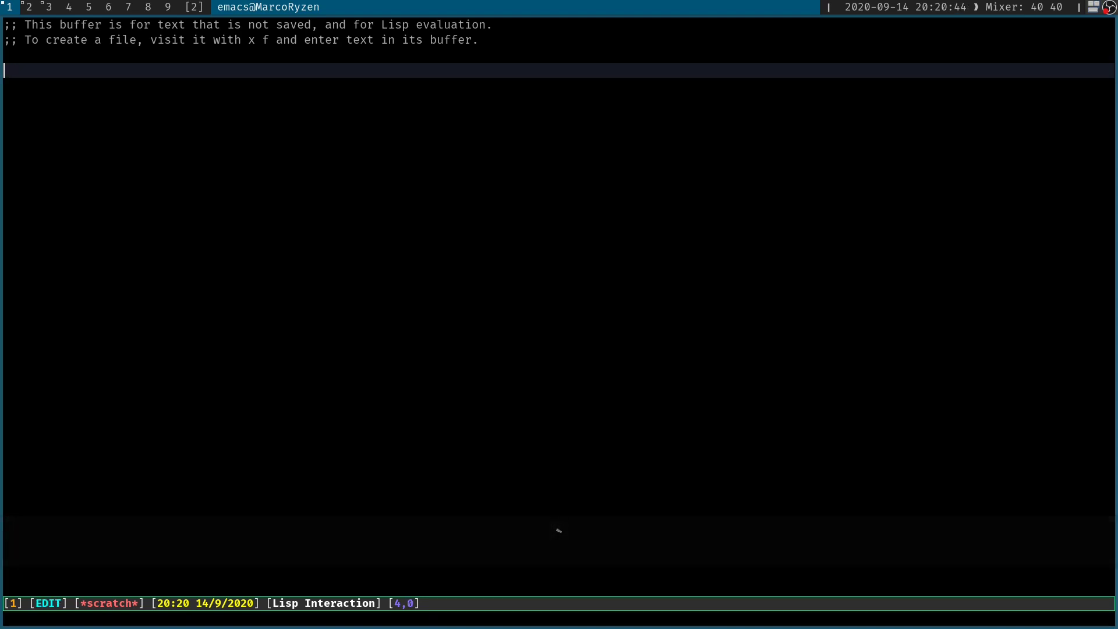
type("()")
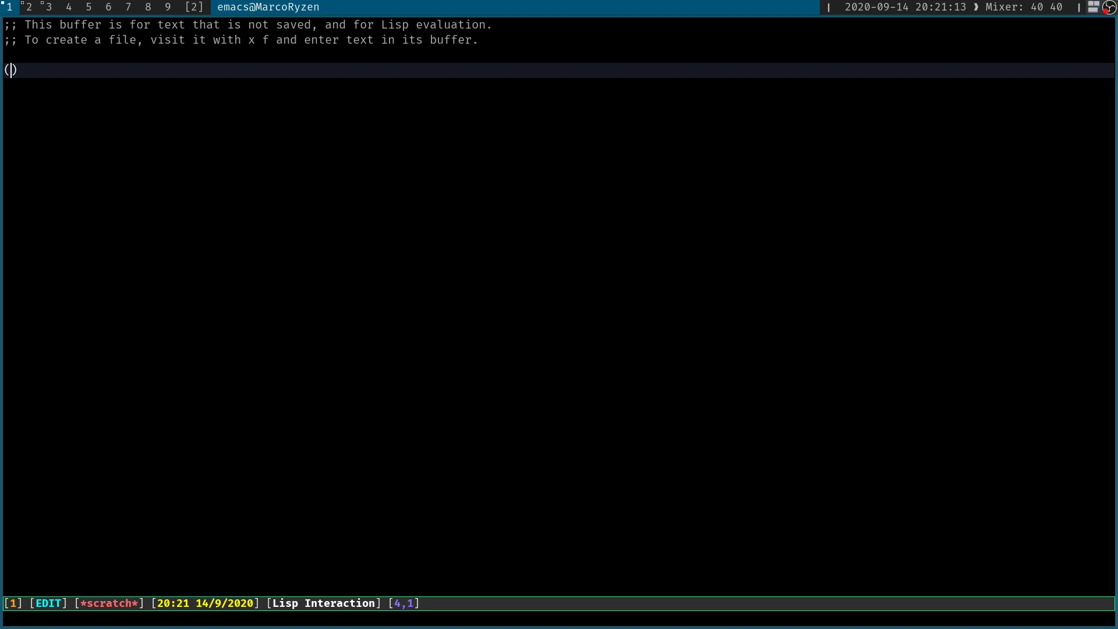
- Write (find-file "~/") in scratch, trying eval-region along the way, and leave a blank line below
type("find-file")
type("^e")
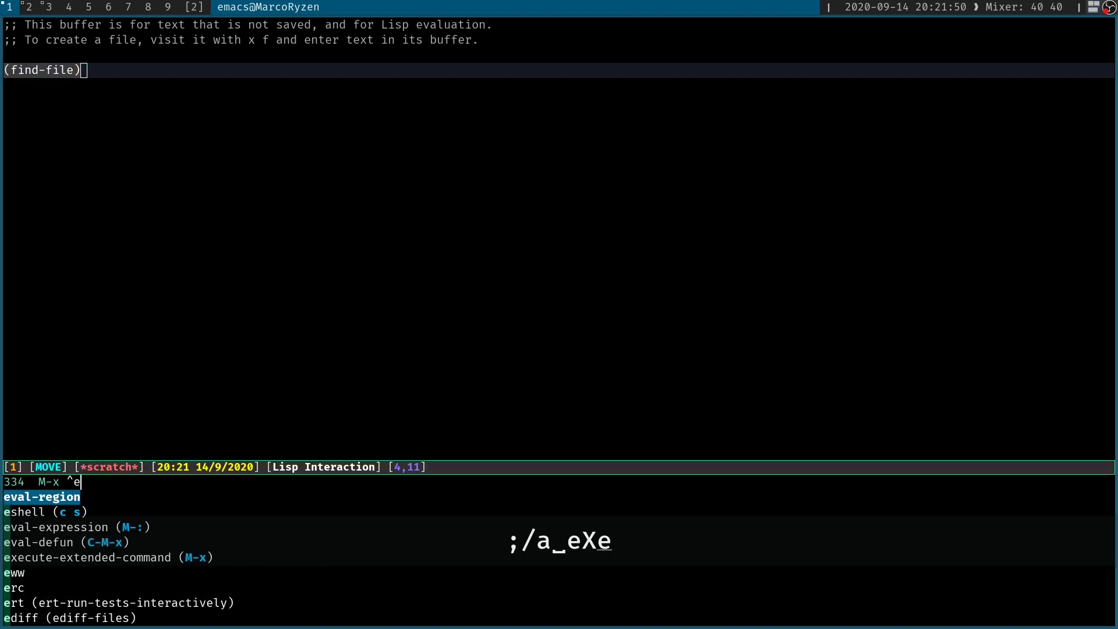
type("val-region")
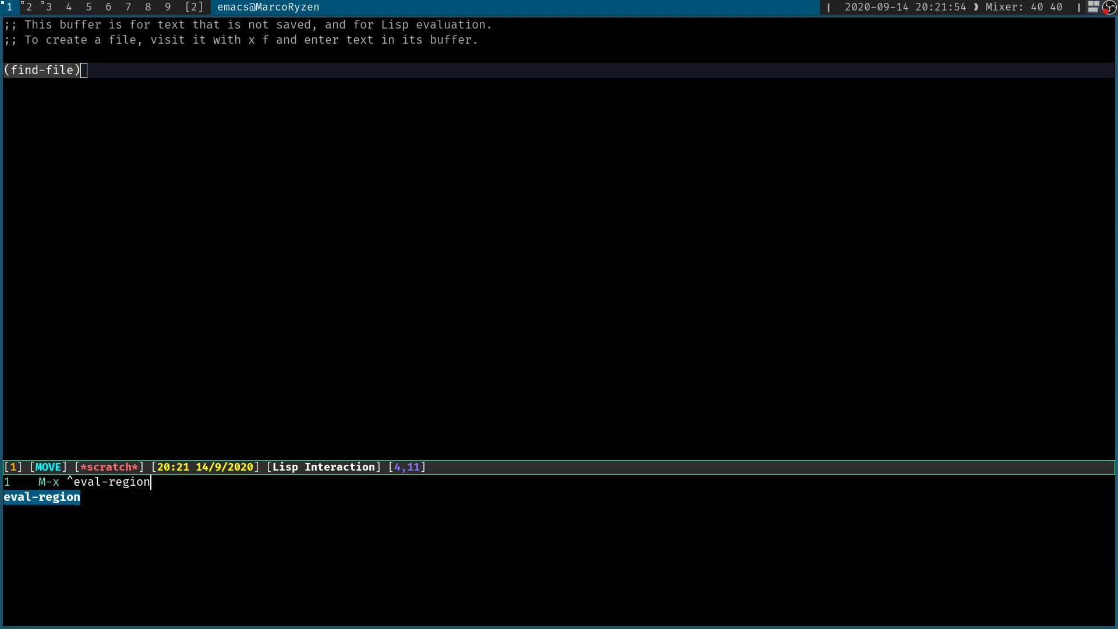
key("Return")
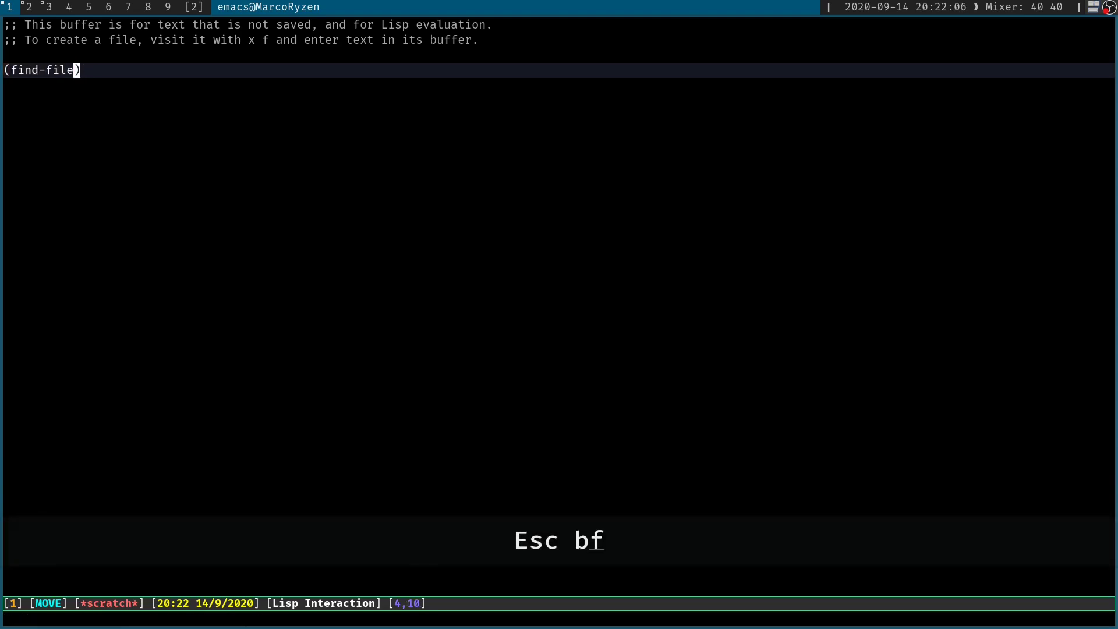
type("\"~/\"")
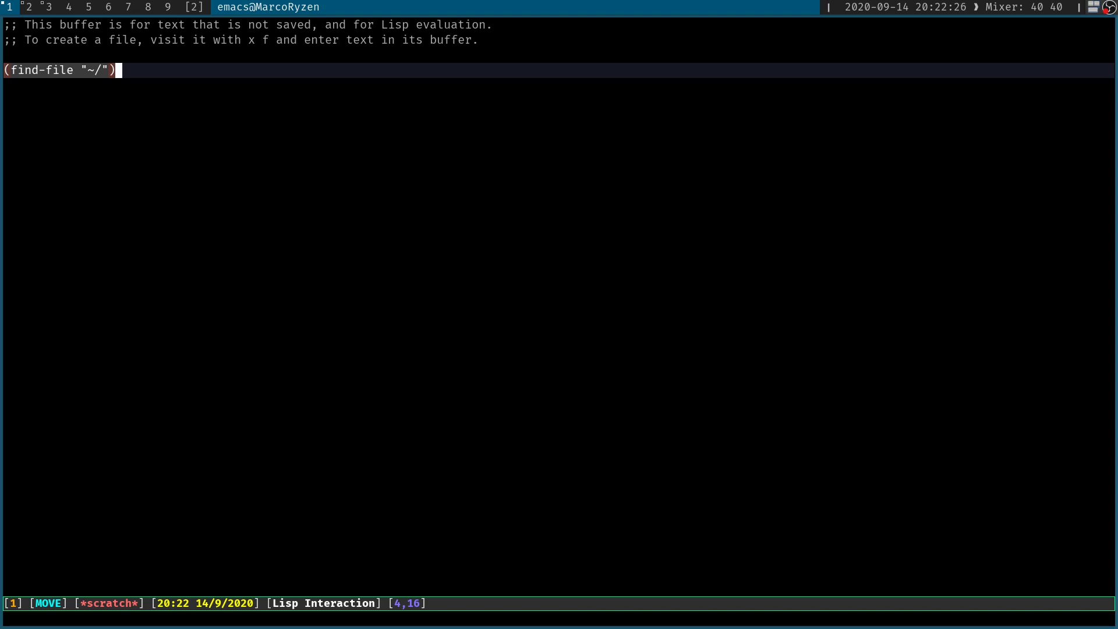
key("Return")
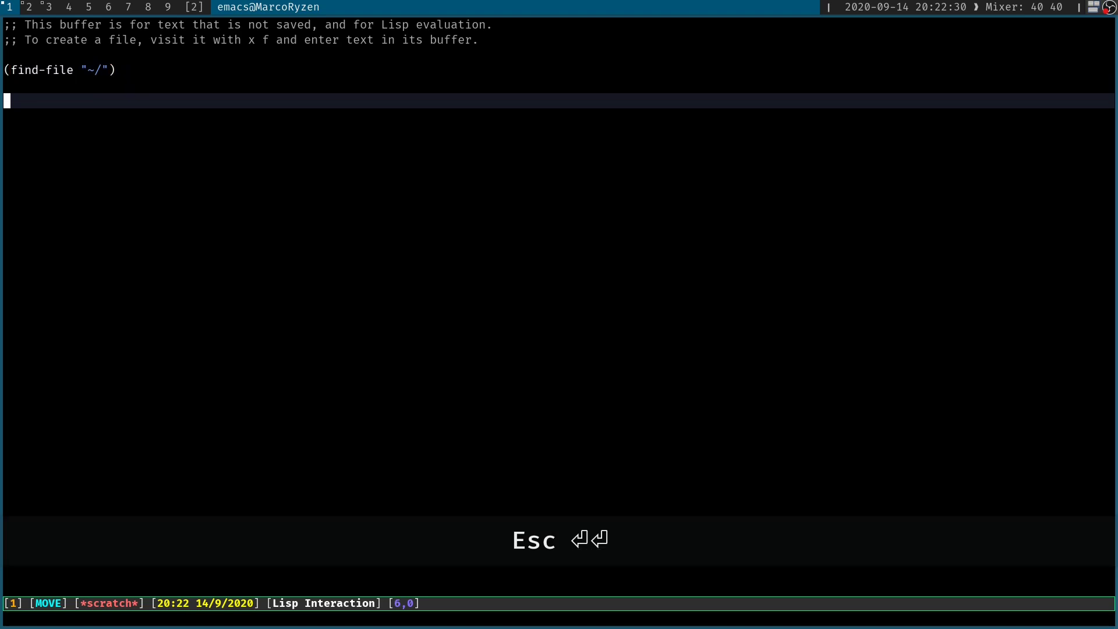
- Begin a hello_world defun with an (interactive) declaration
type("(defun")
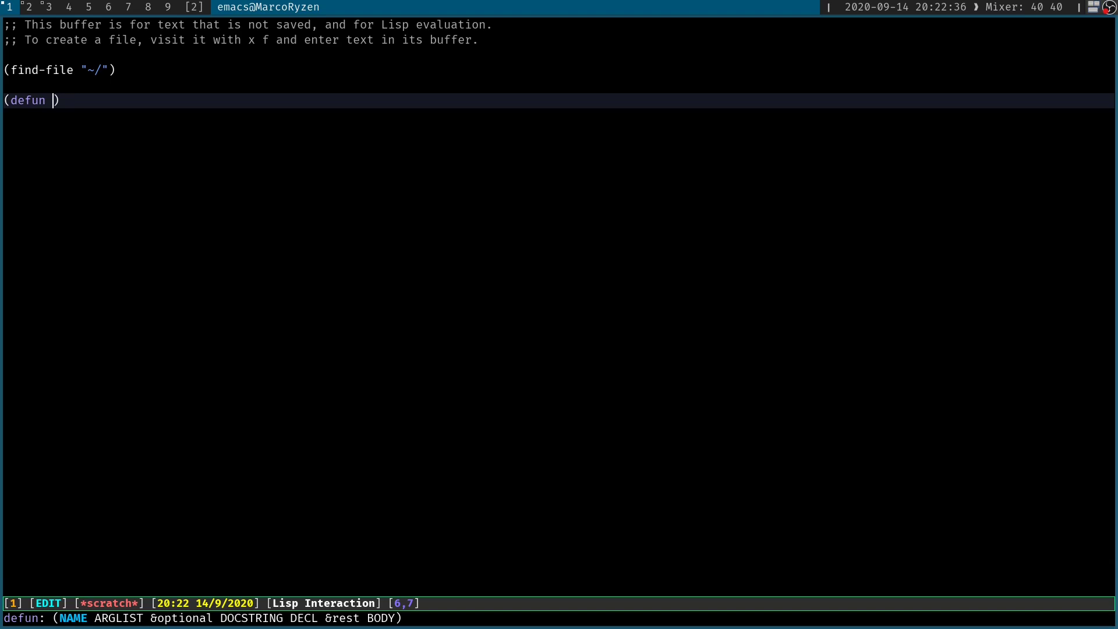
type("hello")
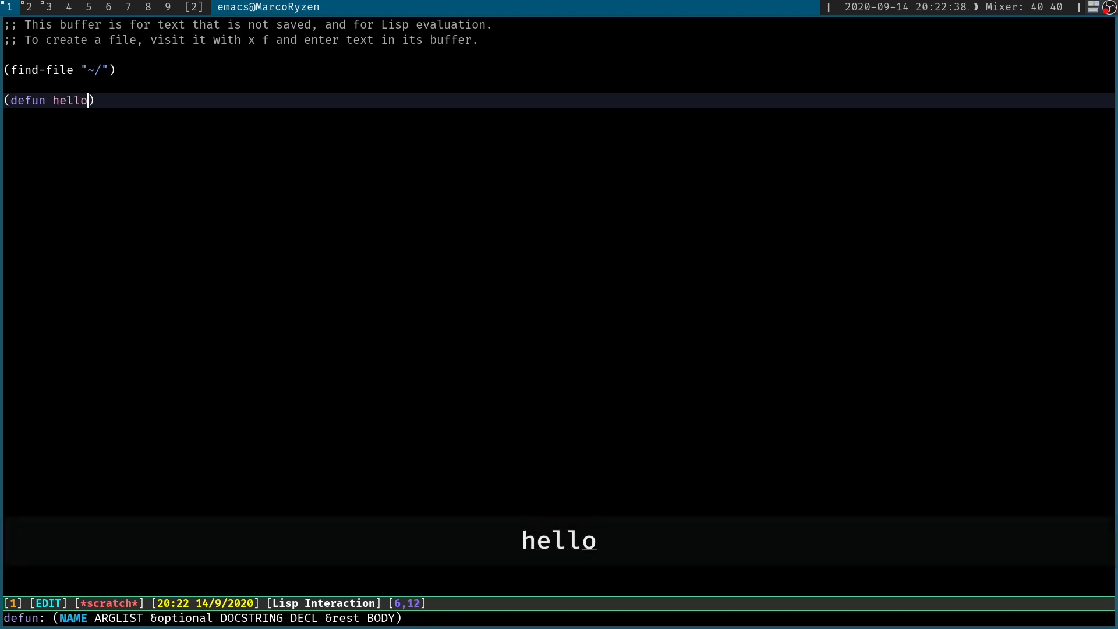
type("_world(0")
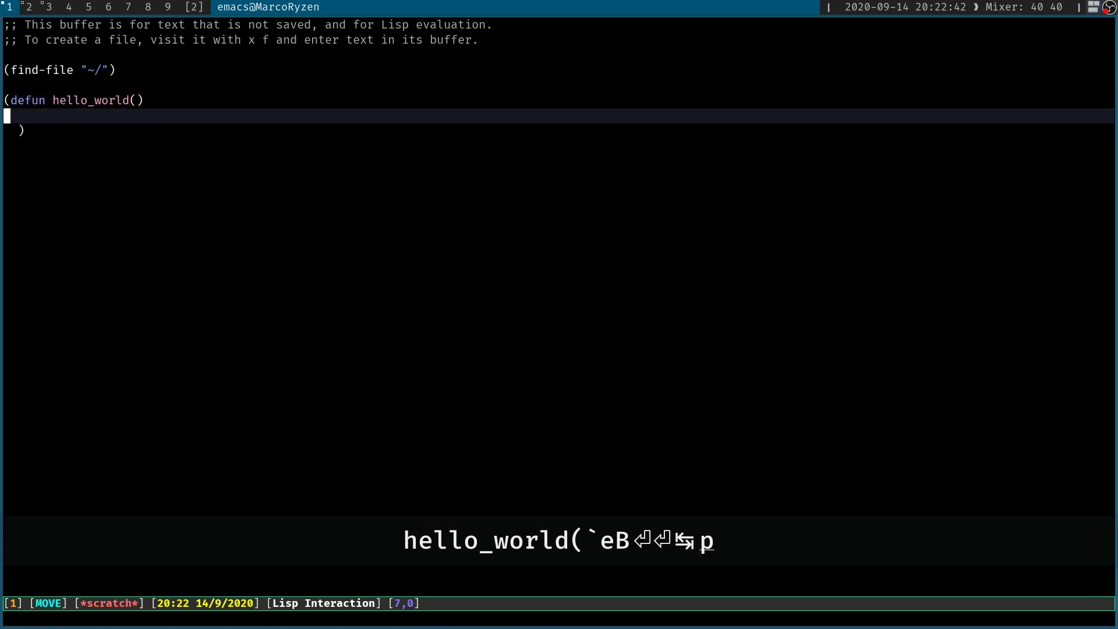
type("(interactive)")
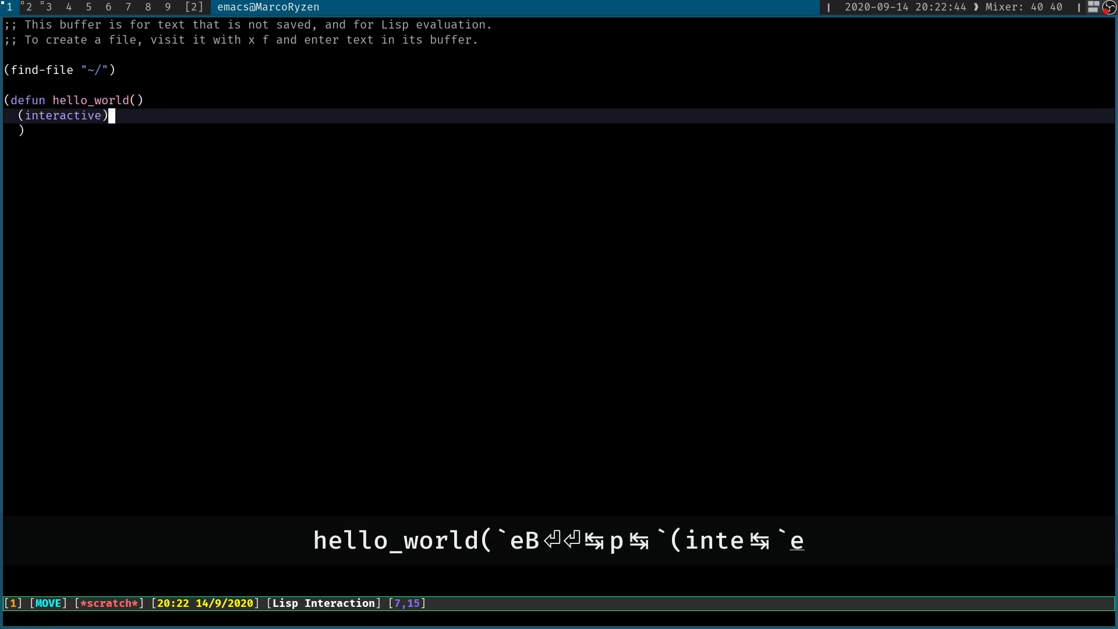
key("Return")
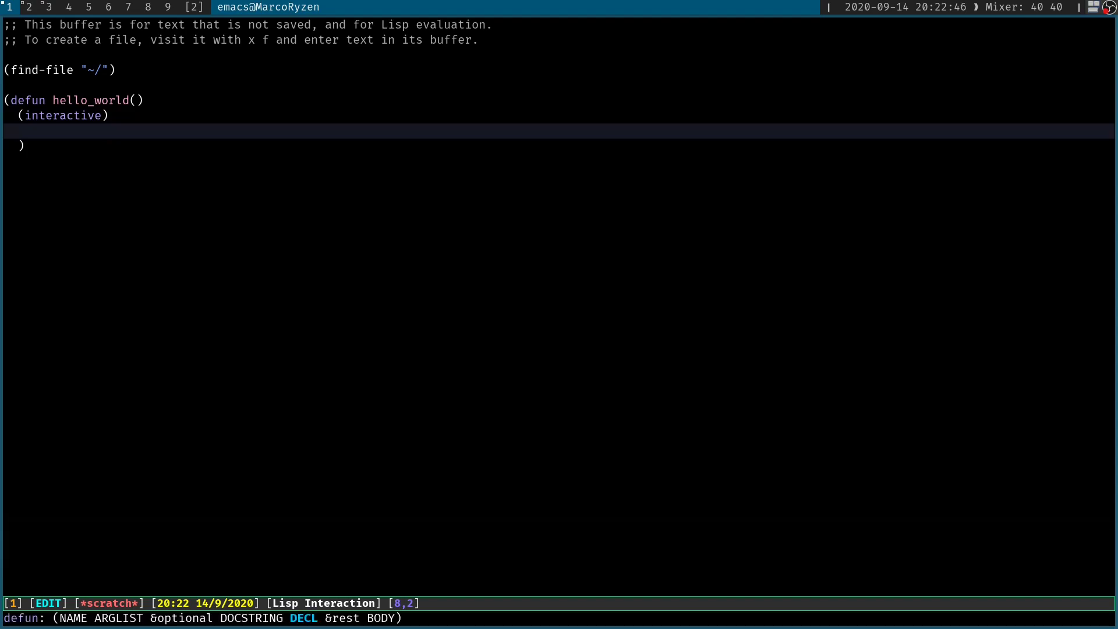
- Cancel a stray M-x and give the defun the body (print "hello world")
key("alt+x")
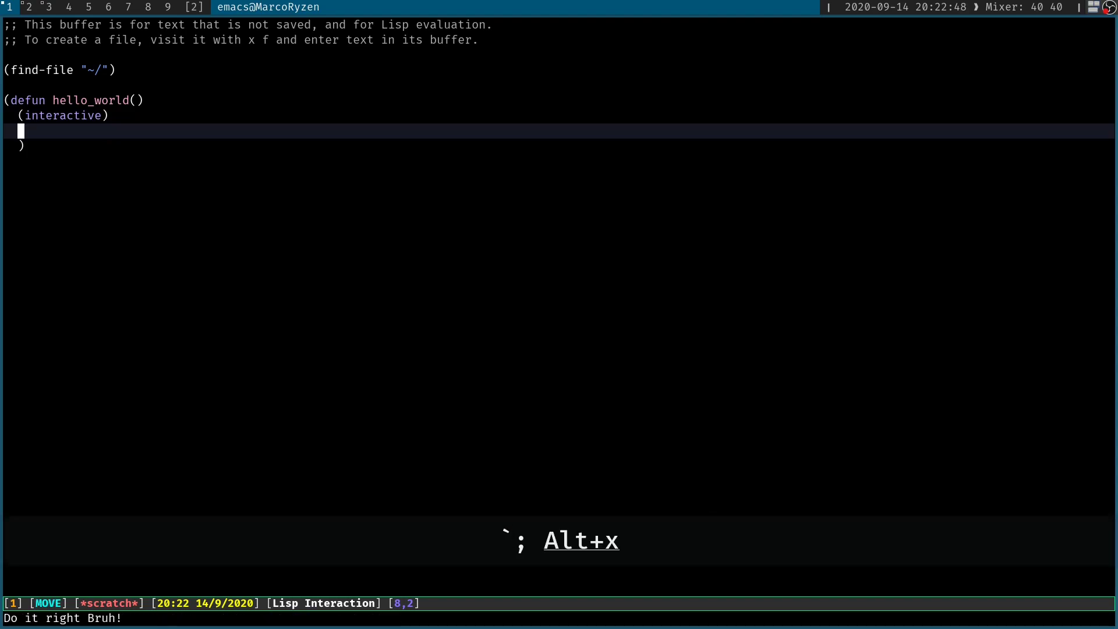
key("ctrl+g")
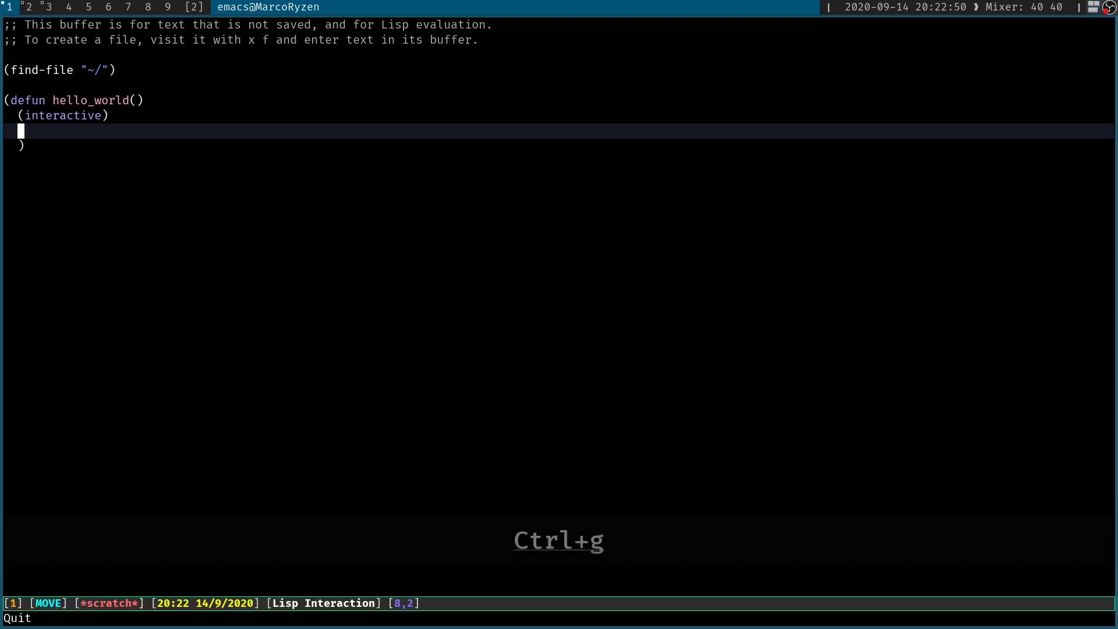
type("(")
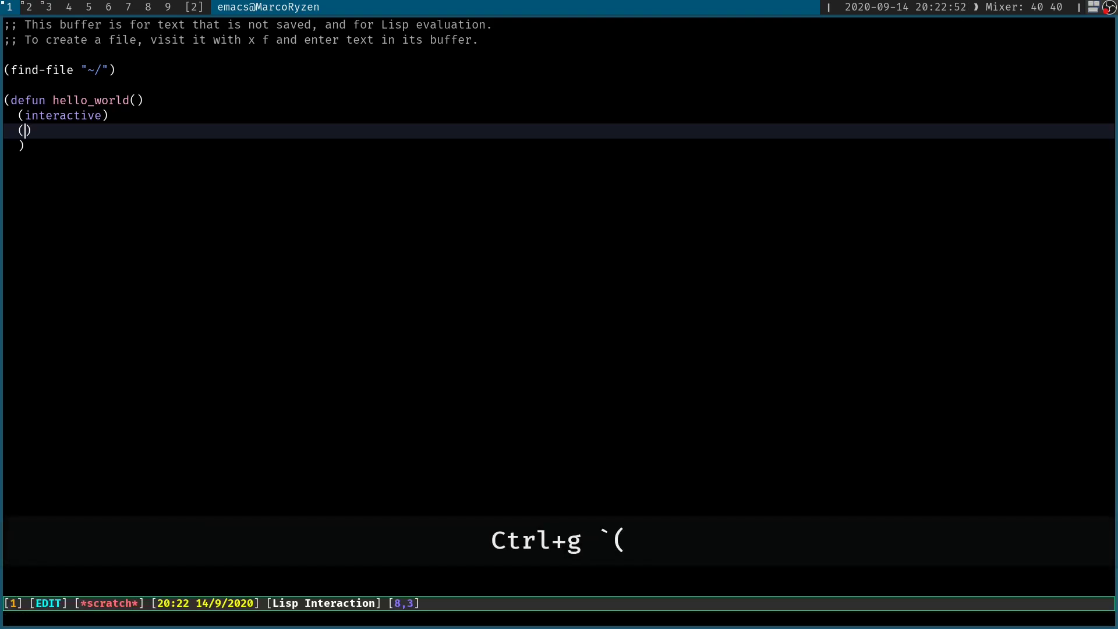
type("print \"hello world")
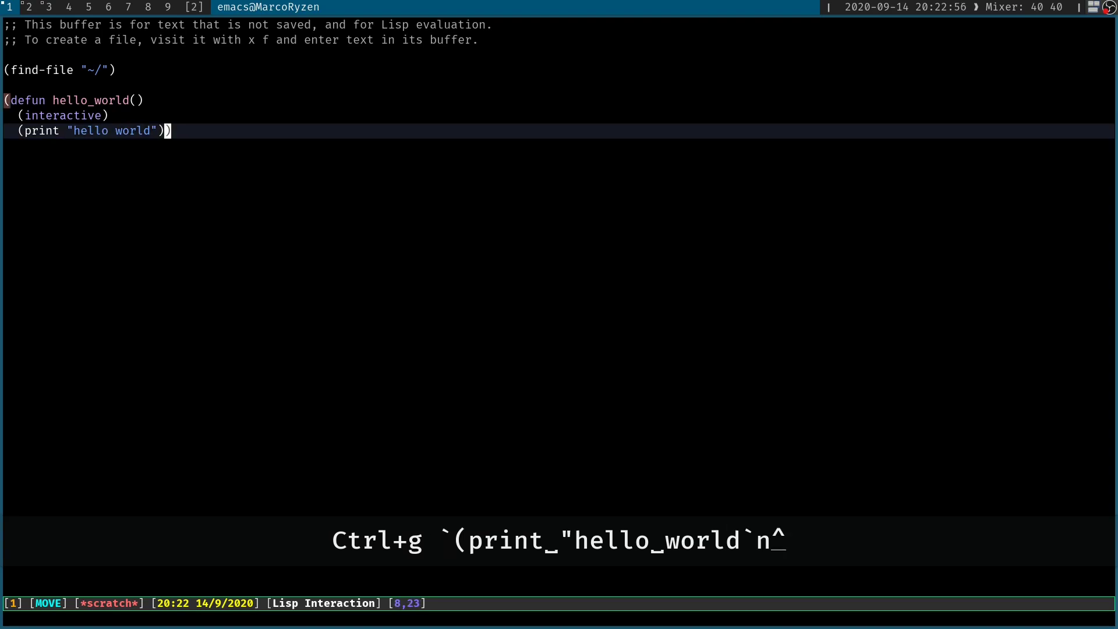
type(")")
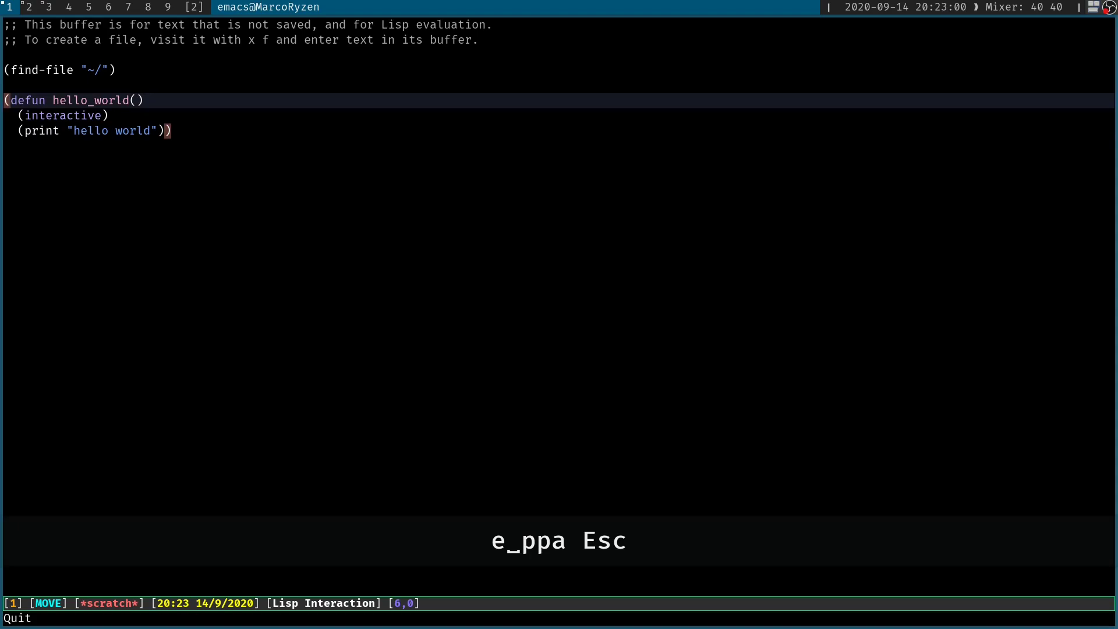
- Start evaluating the hello_world defun from the command prompt
type("hello_worl")
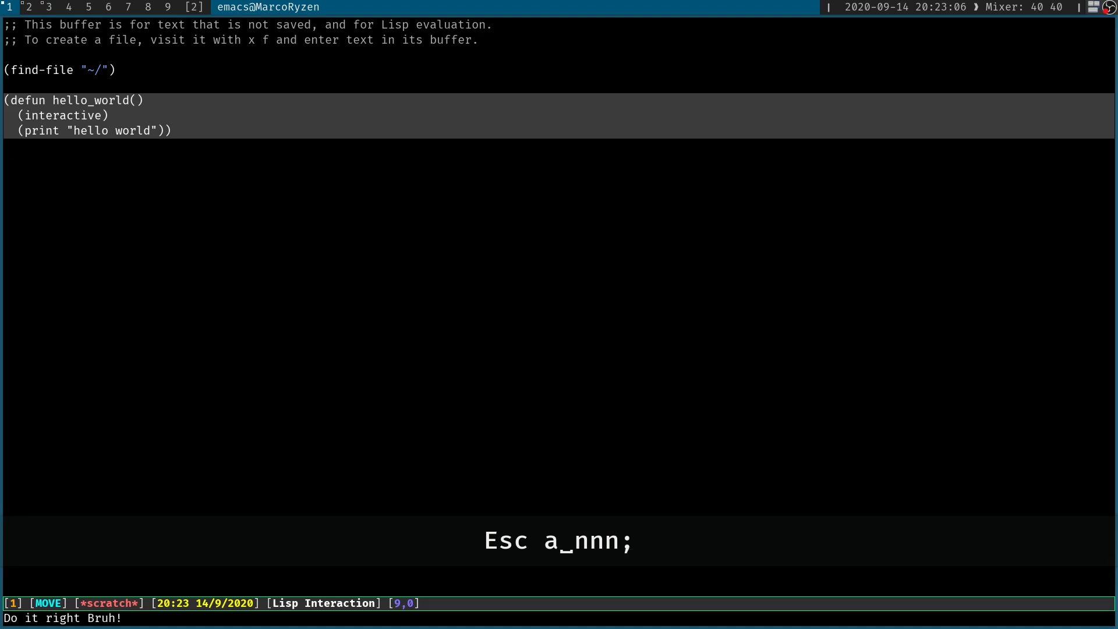
type("eva")
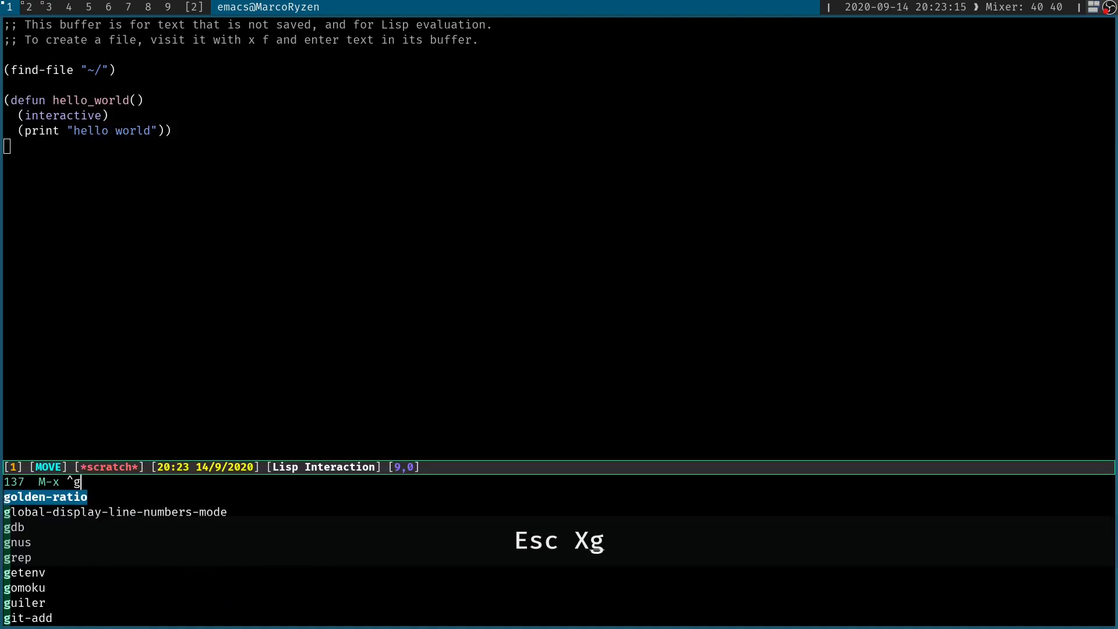
- Run the hello_world command via M-x
type("hello_wo")
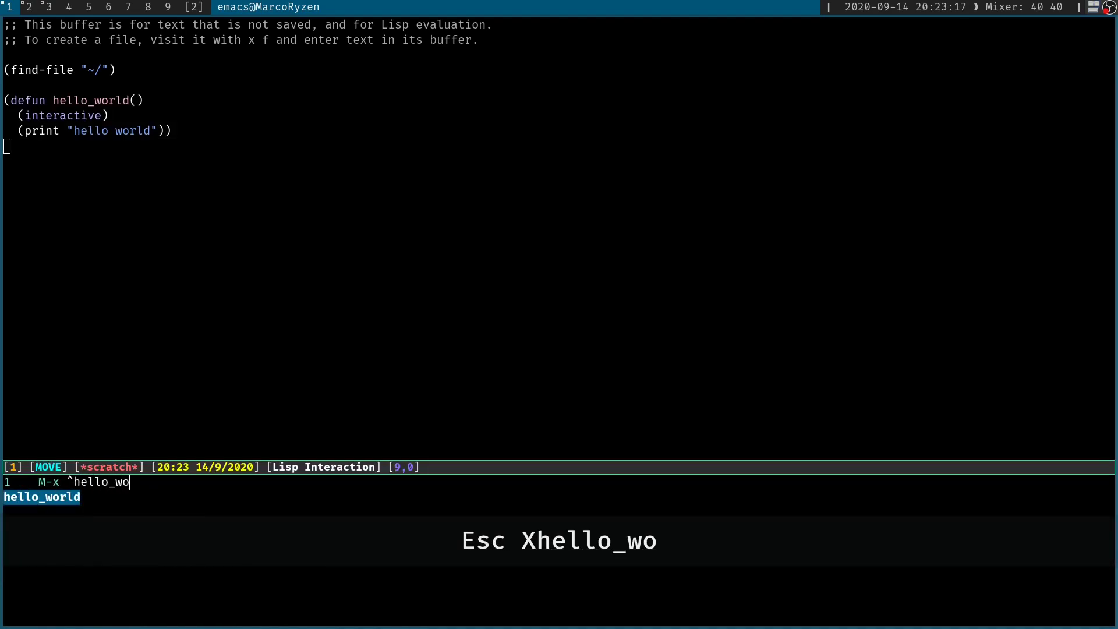
key("Return")
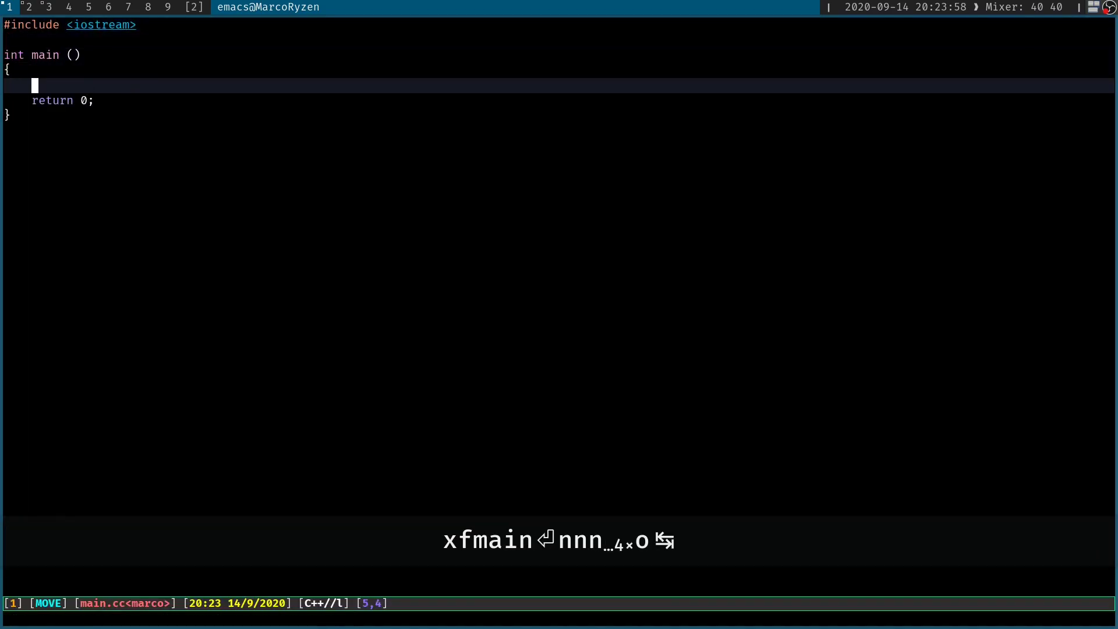
- Type the Lisp line (find-file "~/") inside main() above return 0
type("(")
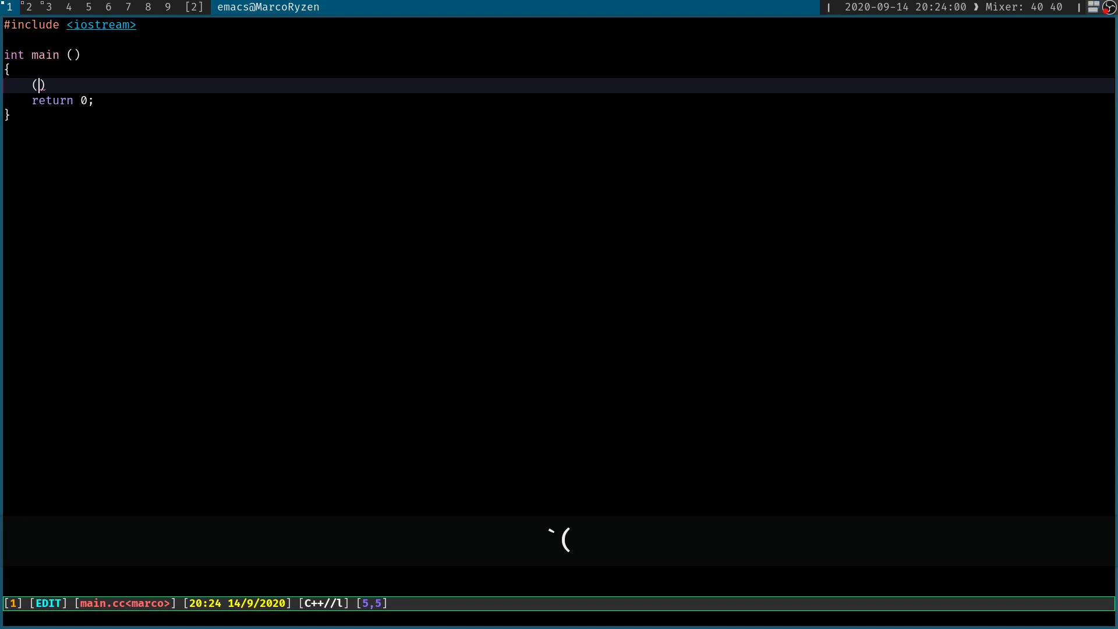
type("find")
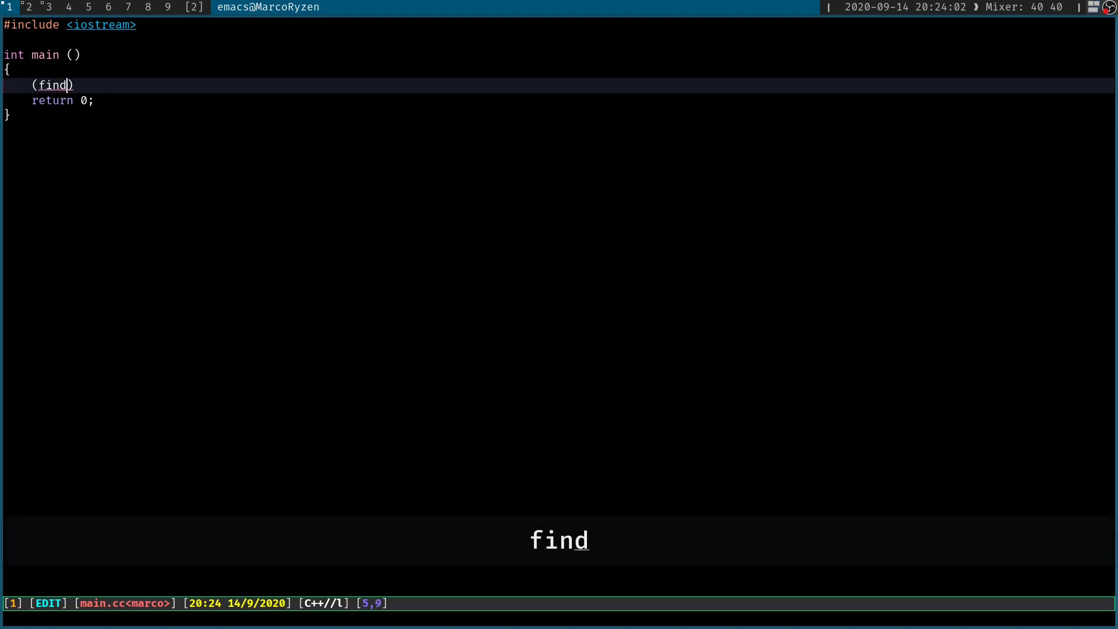
type("-file \"~\"")
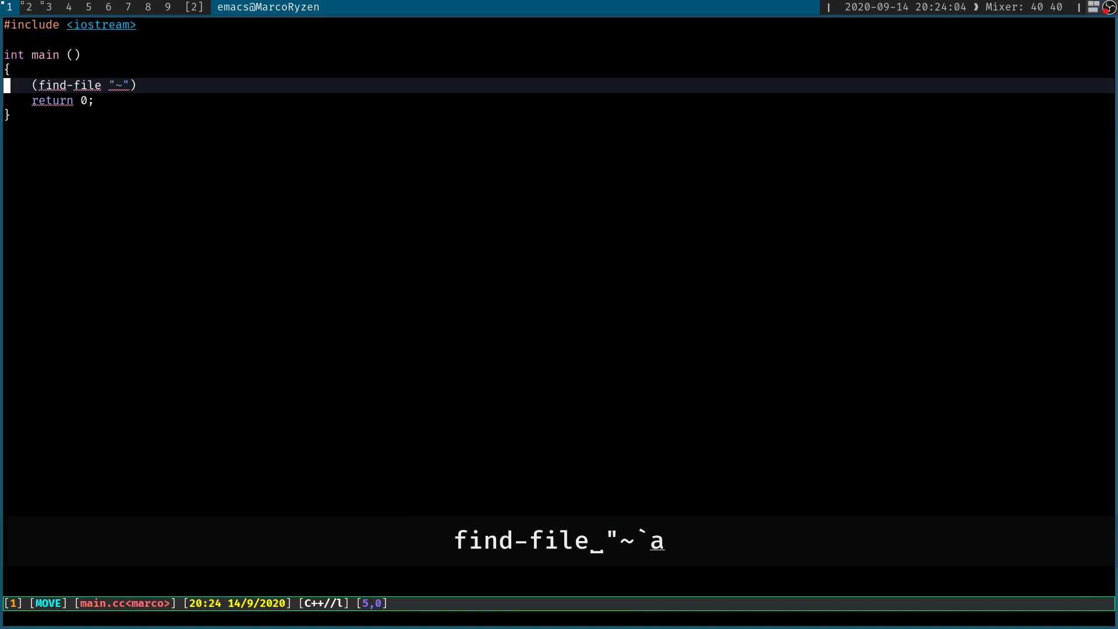
type("/")
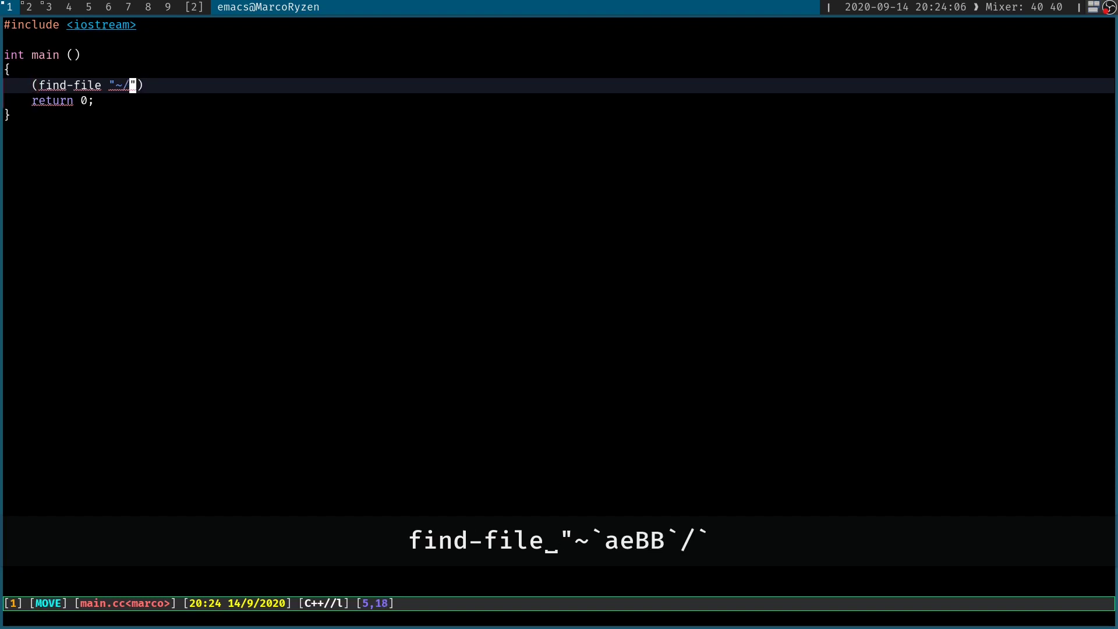